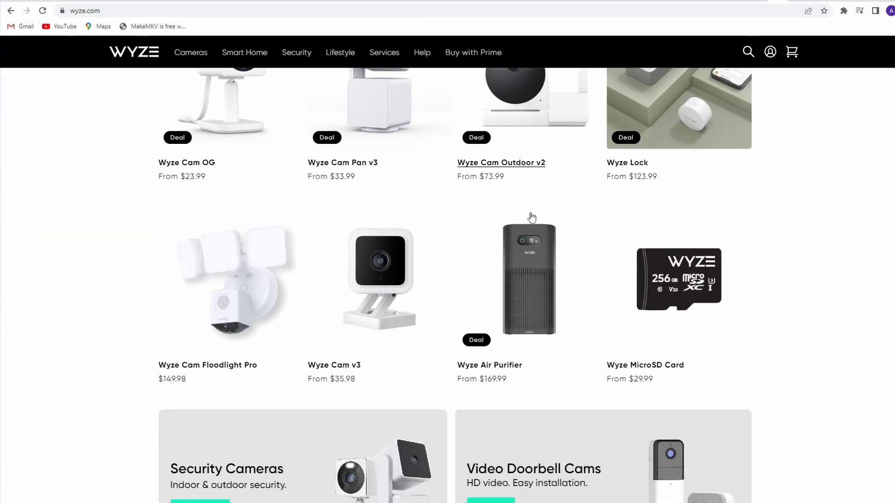
Navigate to hub.docker.com.
scroll("up", 3)
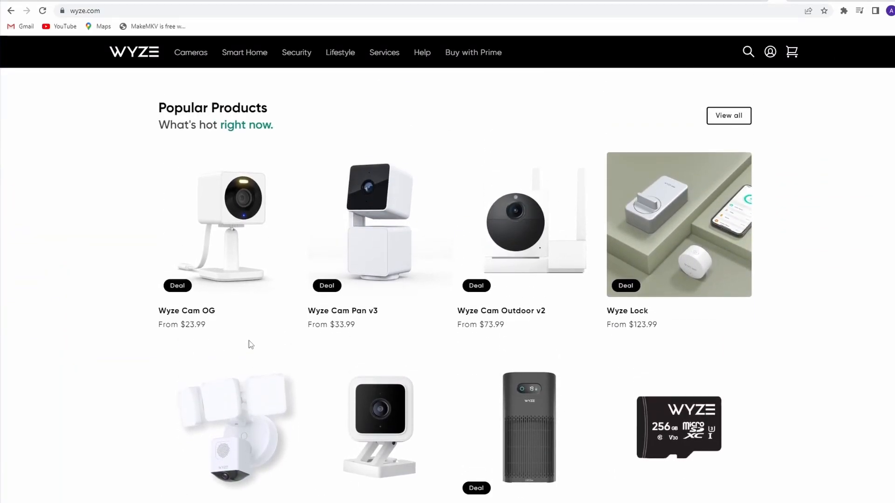
mouse_move(627, 311)
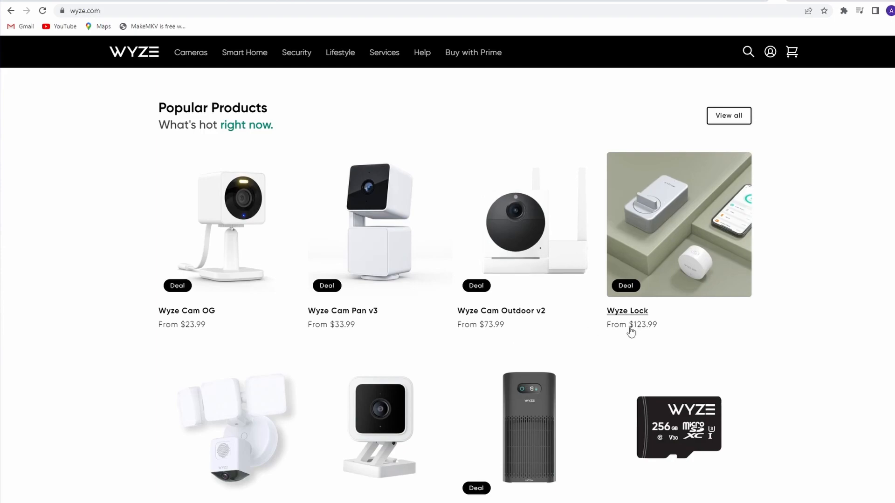
scroll("down", 3)
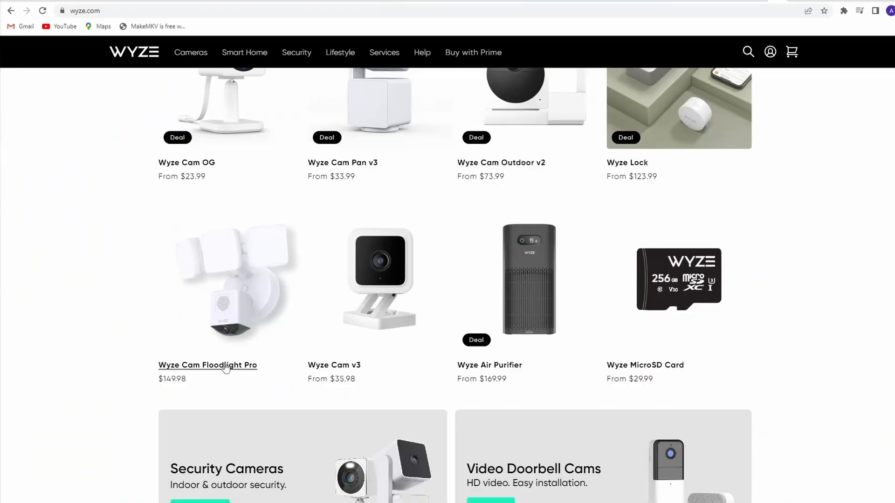
type("hub.docker.com")
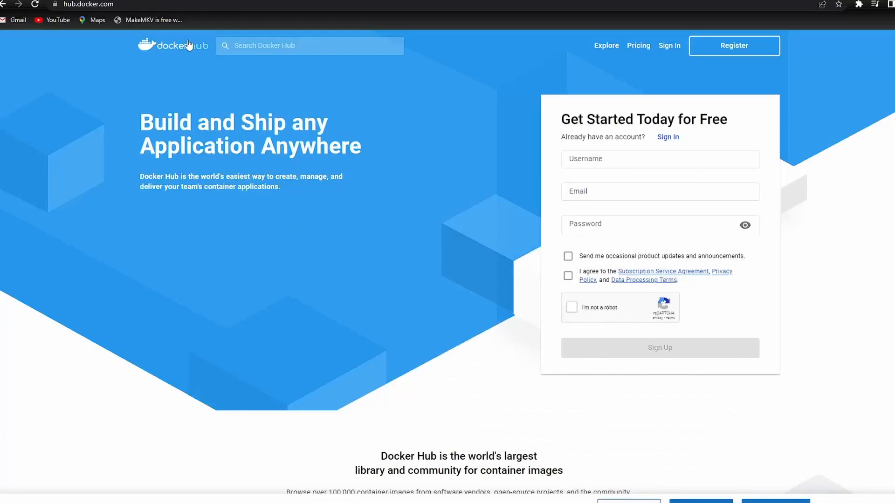
Search Docker Hub for 'wyze' and go to the mrlt8/wyze-bridge image page.
left_click(310, 45)
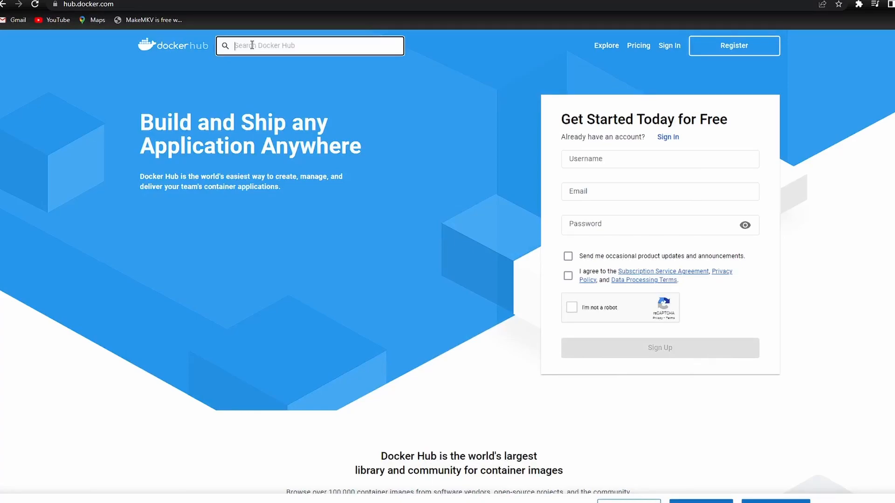
type("wyze")
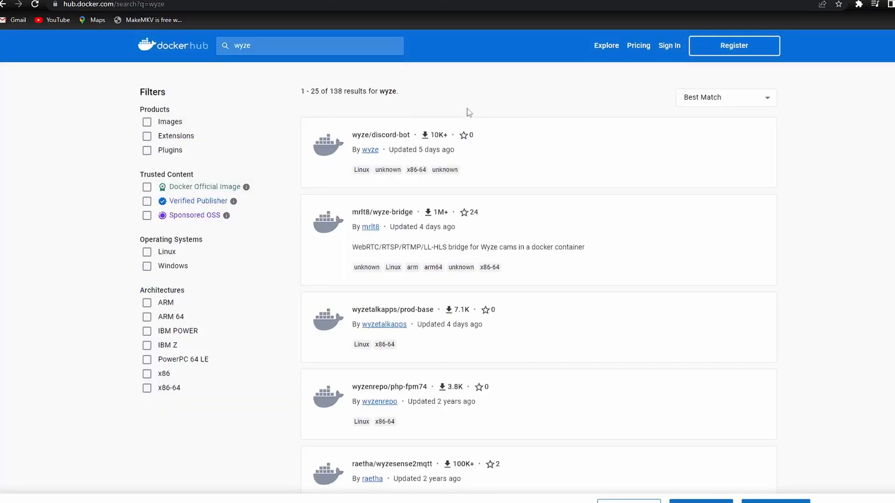
mouse_move(409, 196)
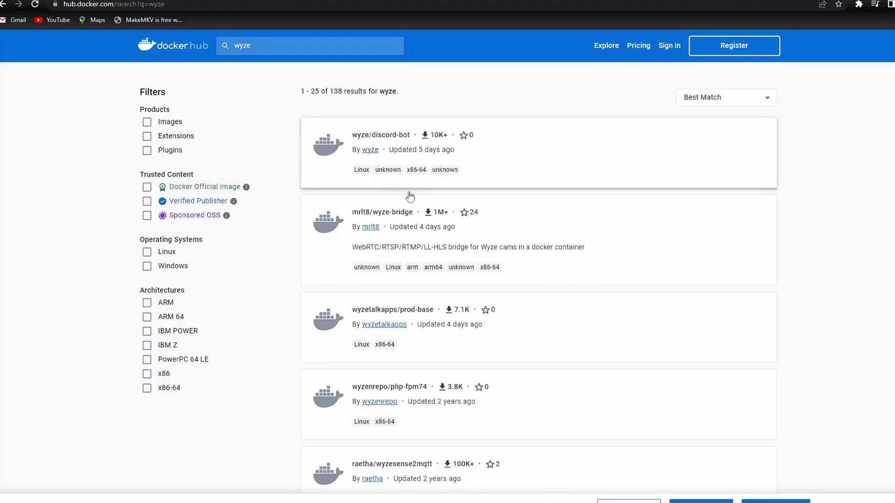
left_click(383, 211)
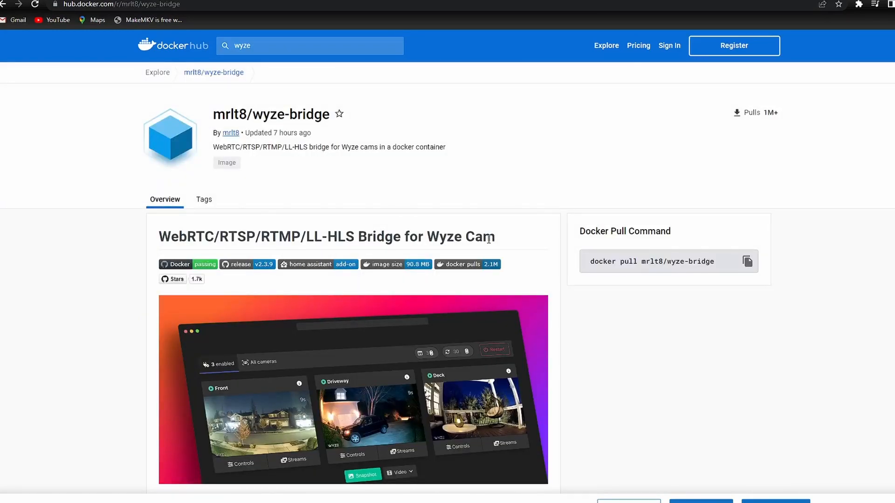
Scroll the wyze-bridge overview down through the Supported Cameras table to the GitHub repository link.
scroll("down", 3)
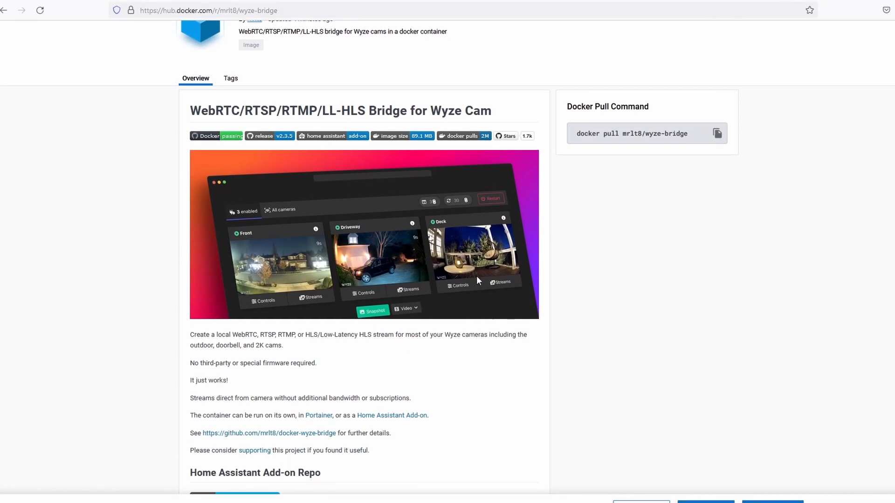
scroll("down", 3)
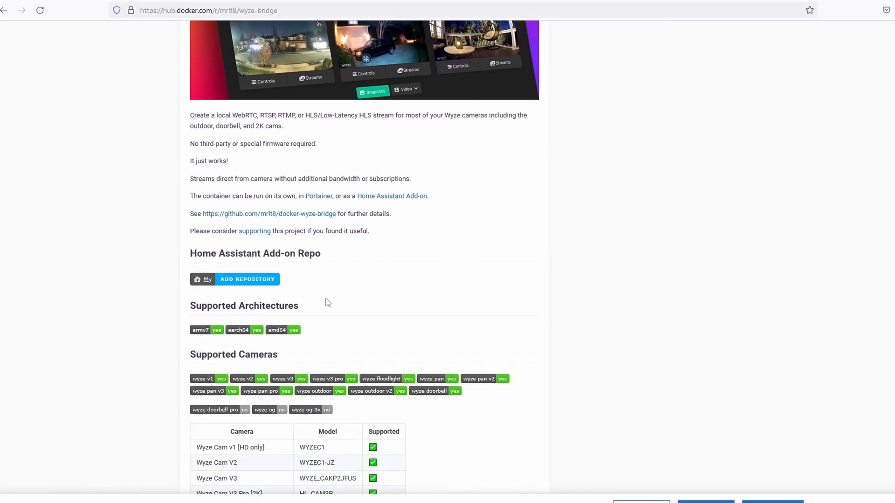
scroll("down", 3)
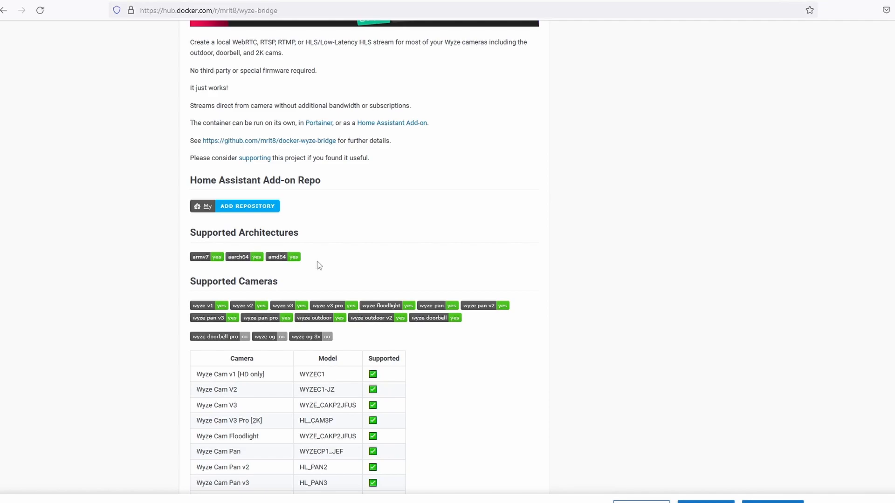
mouse_move(239, 229)
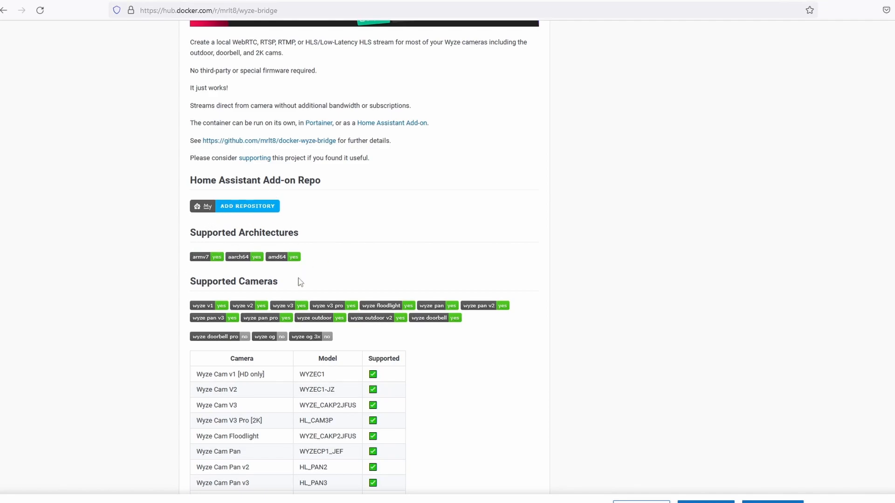
scroll("down", 3)
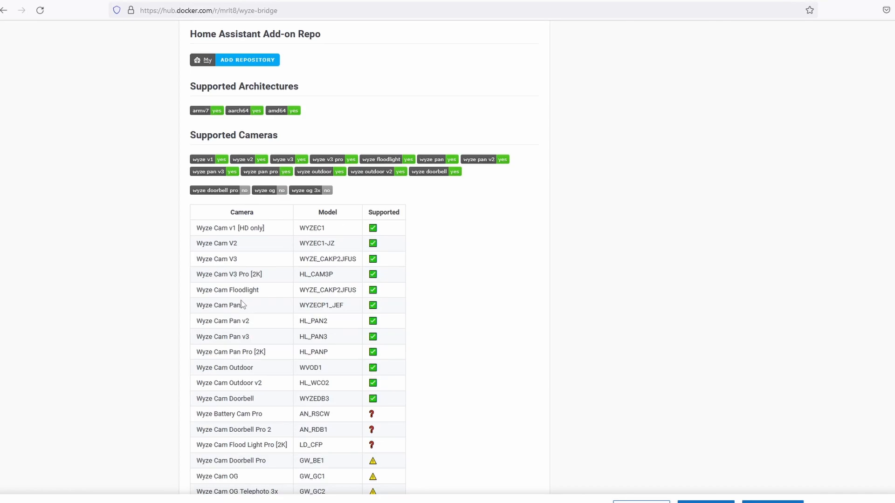
scroll("down", 3)
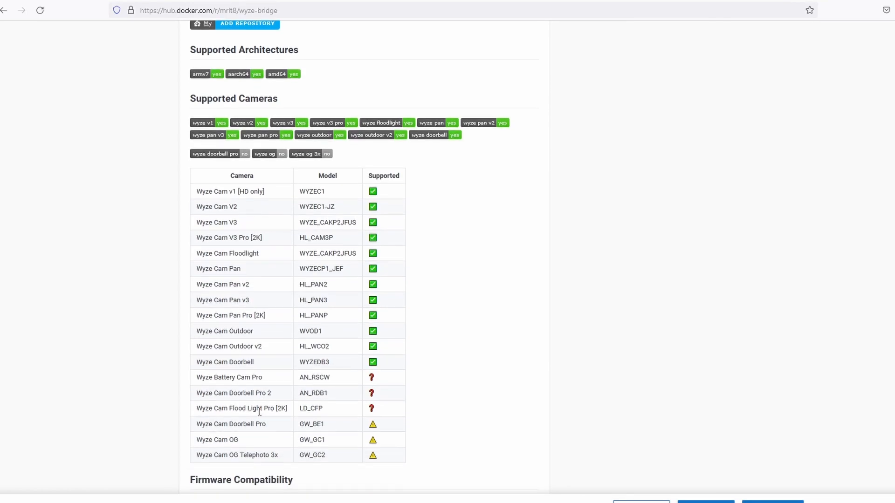
scroll("down", 3)
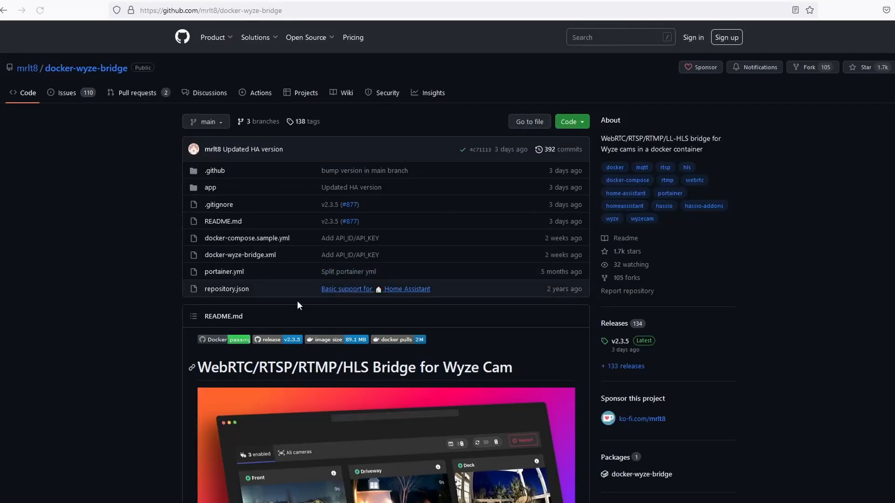
Scroll the README to Basic Usage > docker-compose and view the sample compose file.
scroll("down", 3)
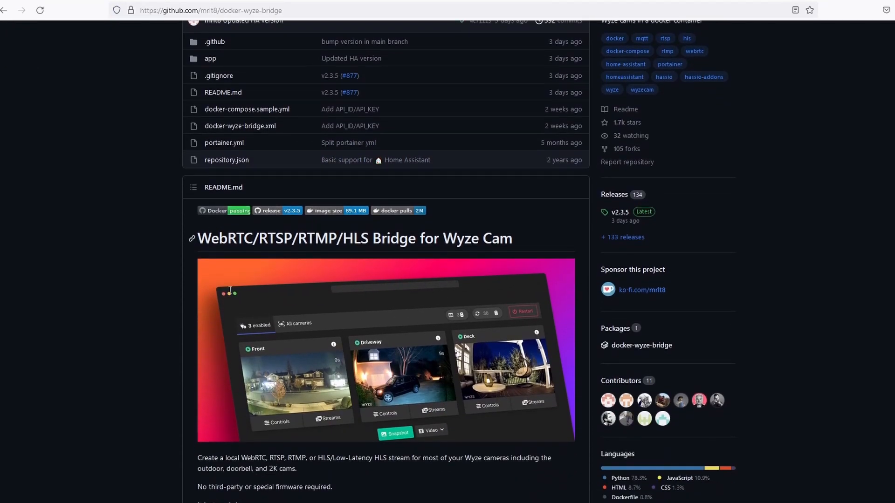
scroll("down", 3)
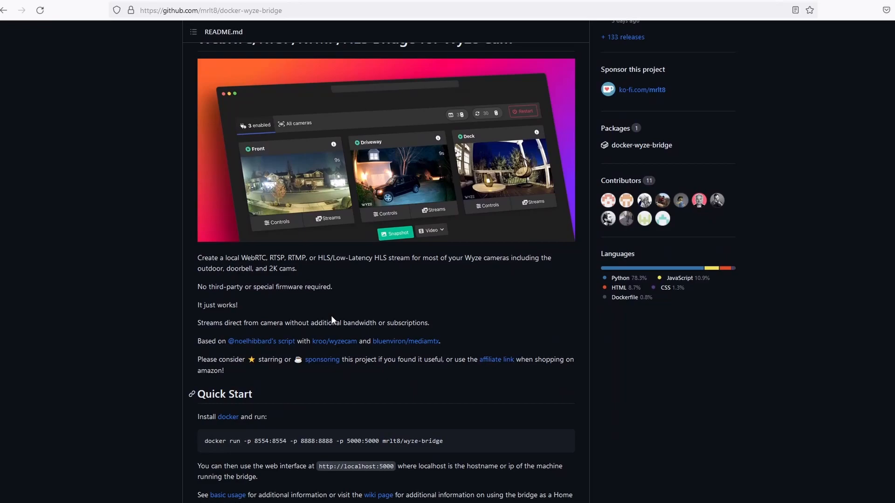
mouse_move(236, 280)
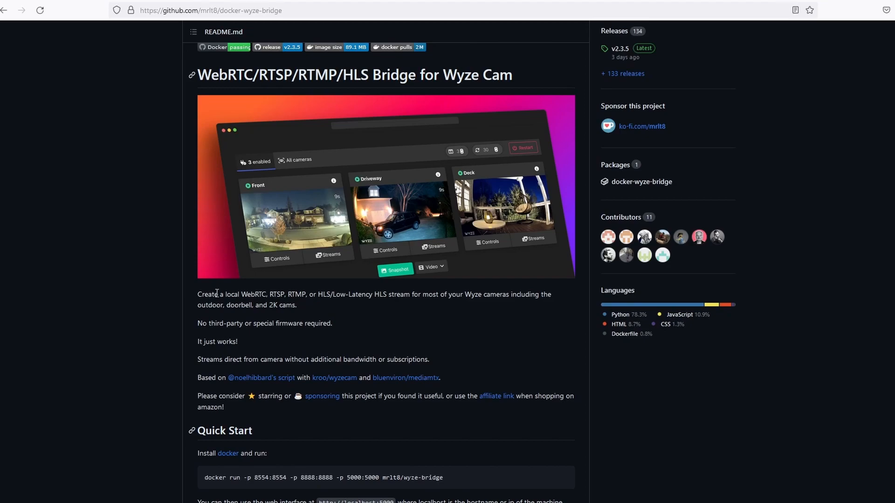
scroll("down", 3)
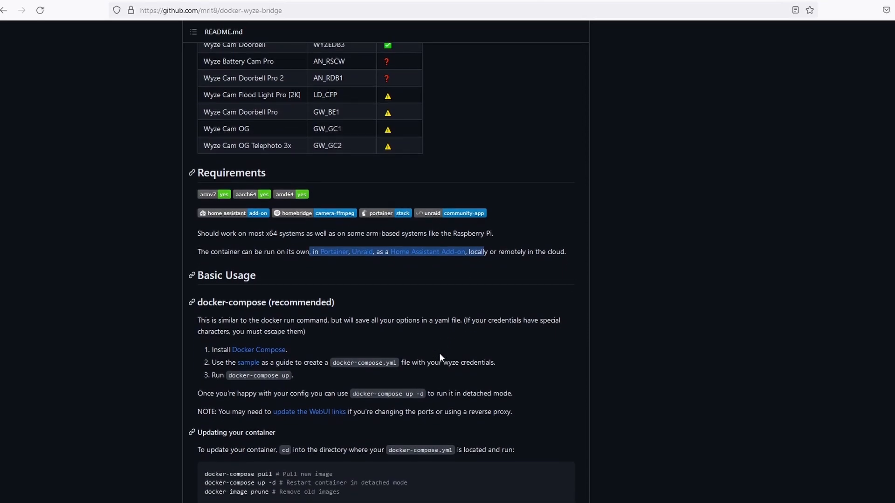
scroll("down", 3)
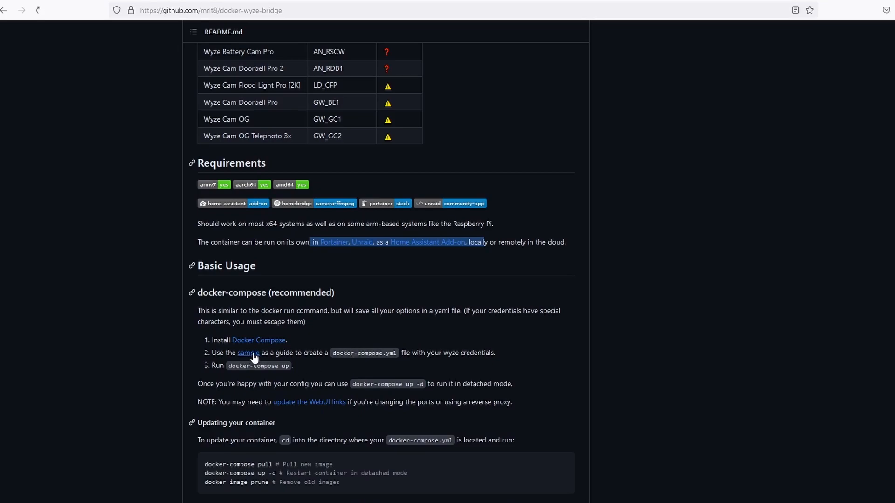
left_click(248, 353)
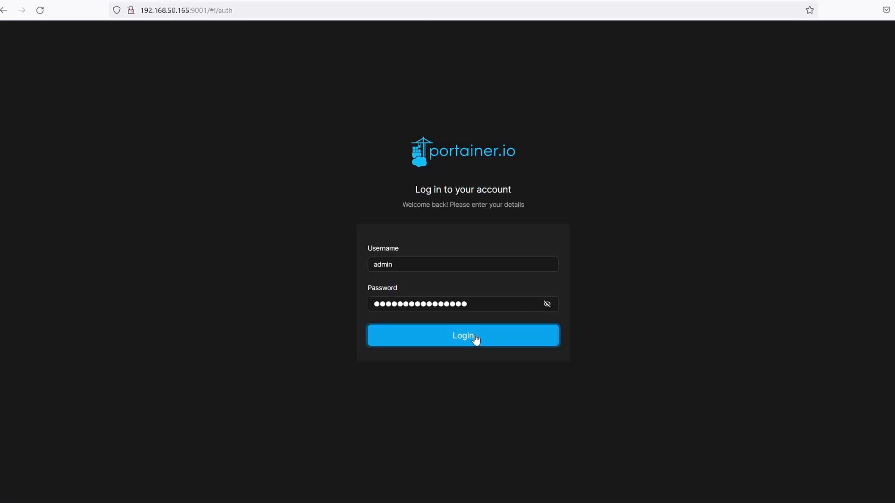
Log into Portainer and show the Stacks list from the Dashboard.
left_click(462, 335)
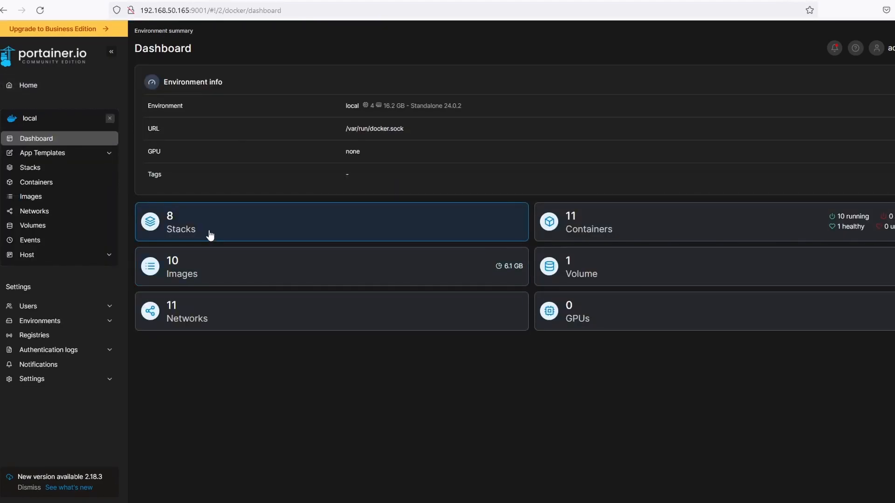
left_click(331, 222)
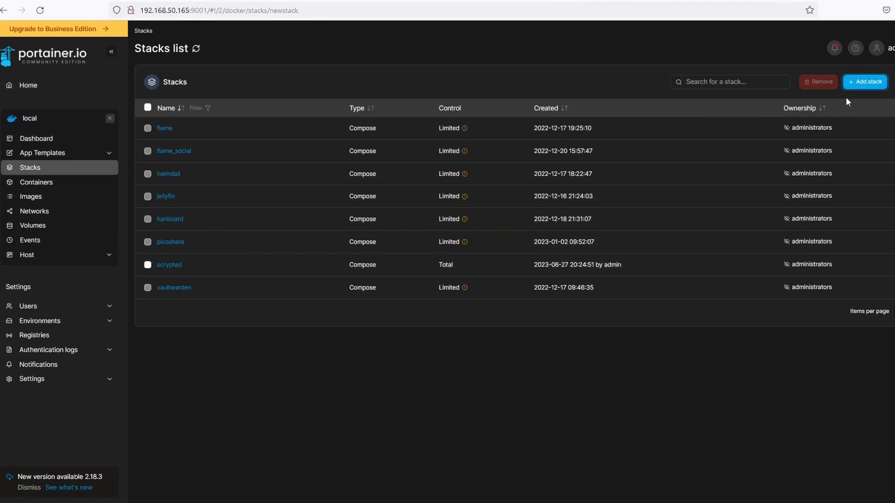
Create a new stack named wyze-bridge and fill the Web editor with the mrlt8/wyze-bridge:latest compose definition.
left_click(865, 82)
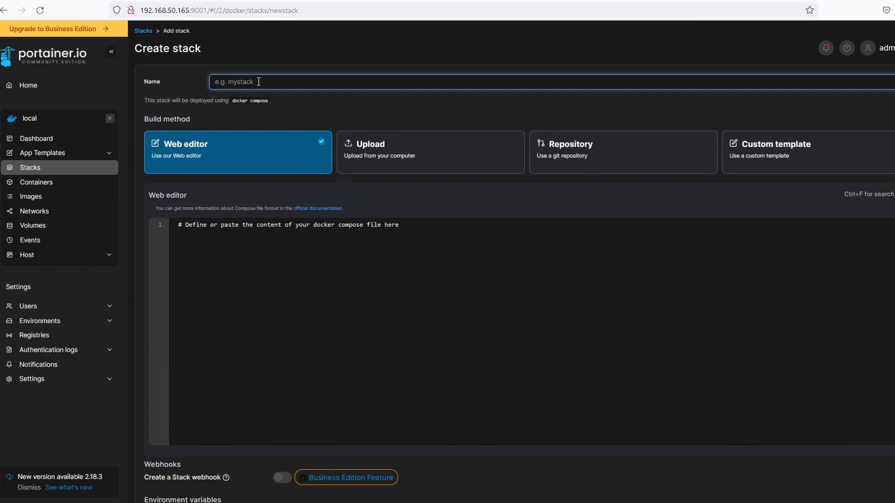
type("wyze bridge")
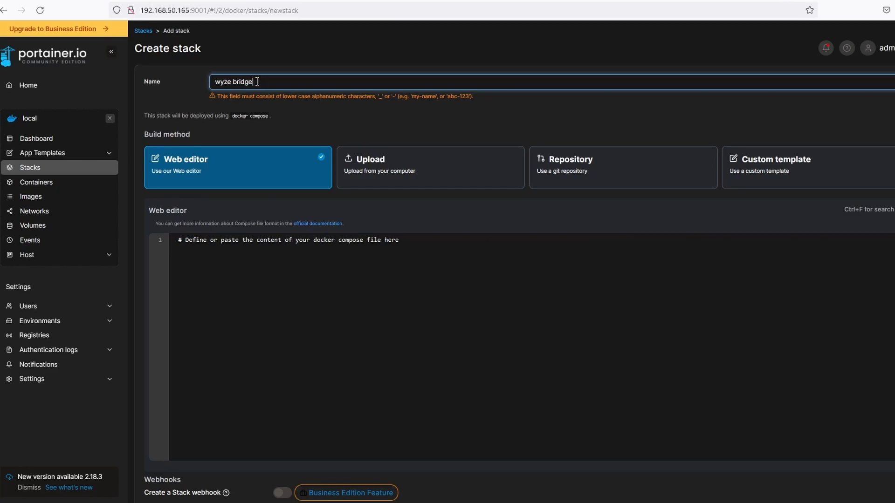
type("wyze-bridge")
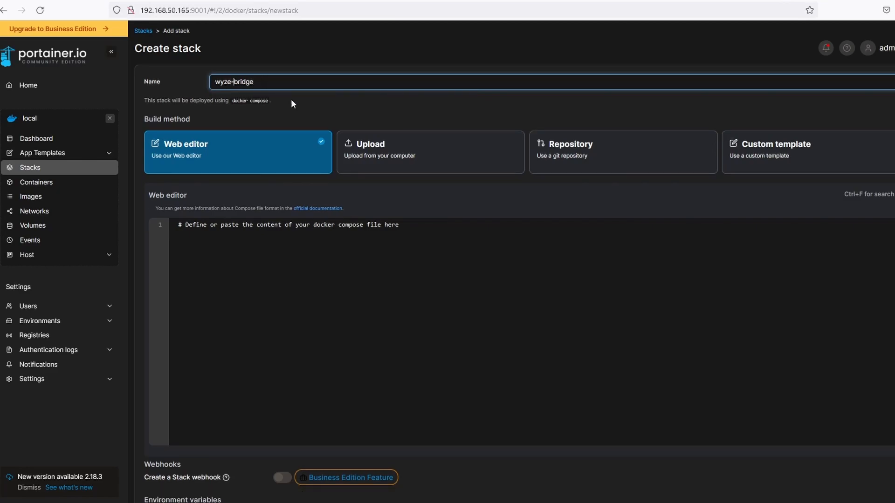
mouse_move(199, 235)
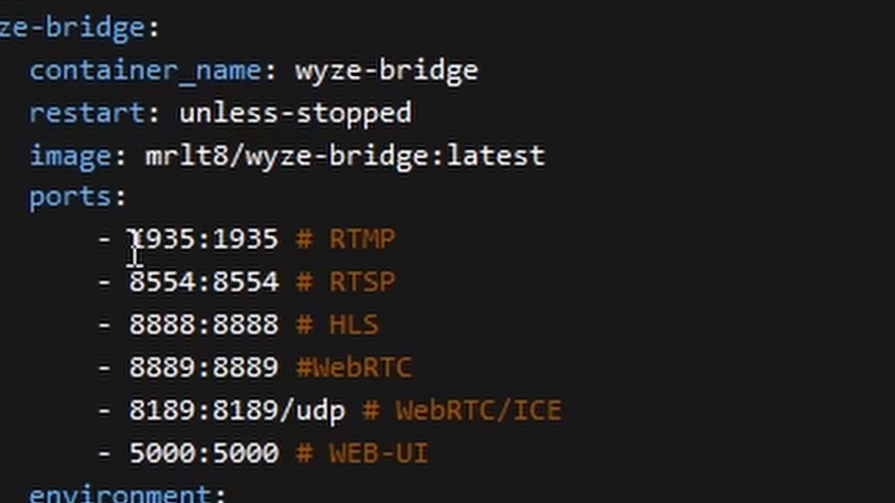
mouse_move(431, 94)
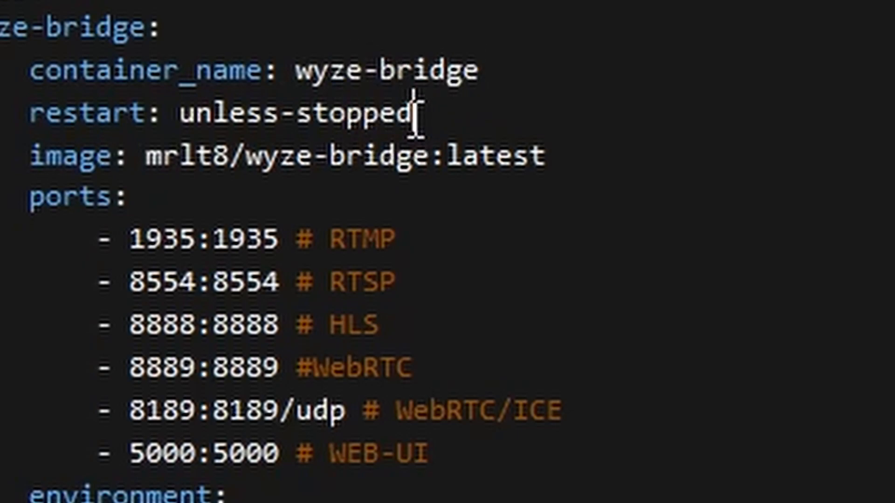
double_click(296, 113)
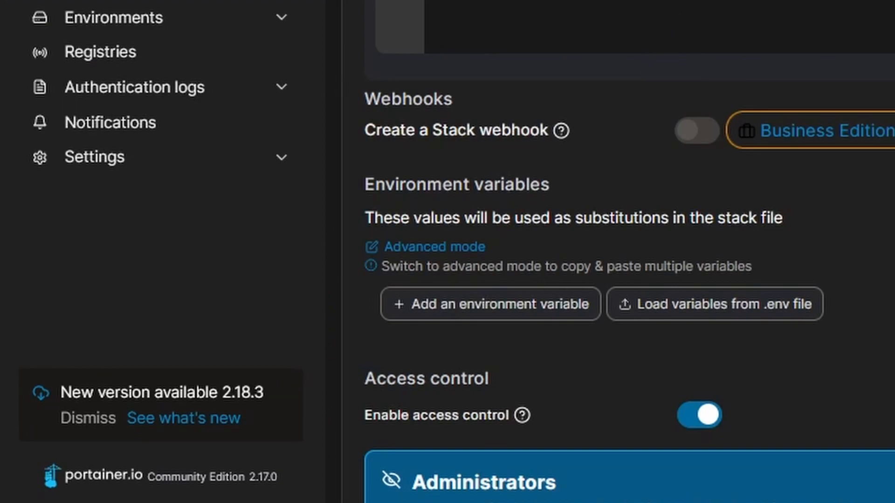
Deploy the wyze-bridge stack from the Actions section.
scroll("down", 3)
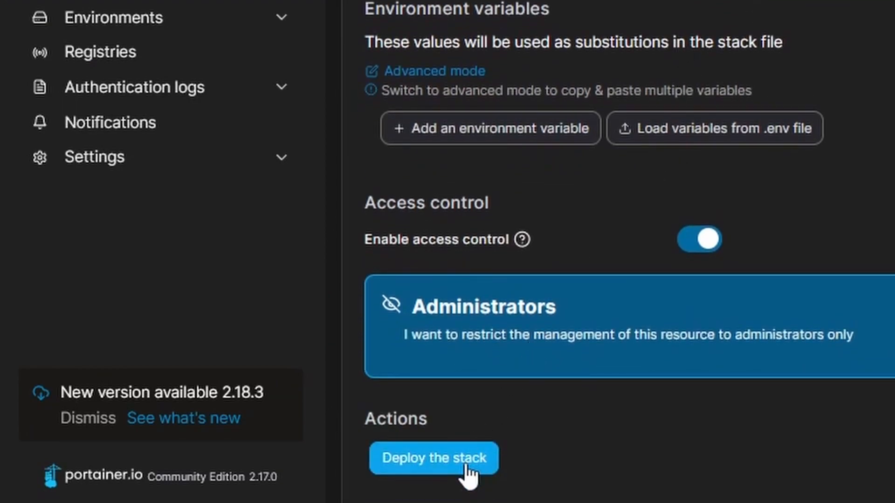
left_click(434, 458)
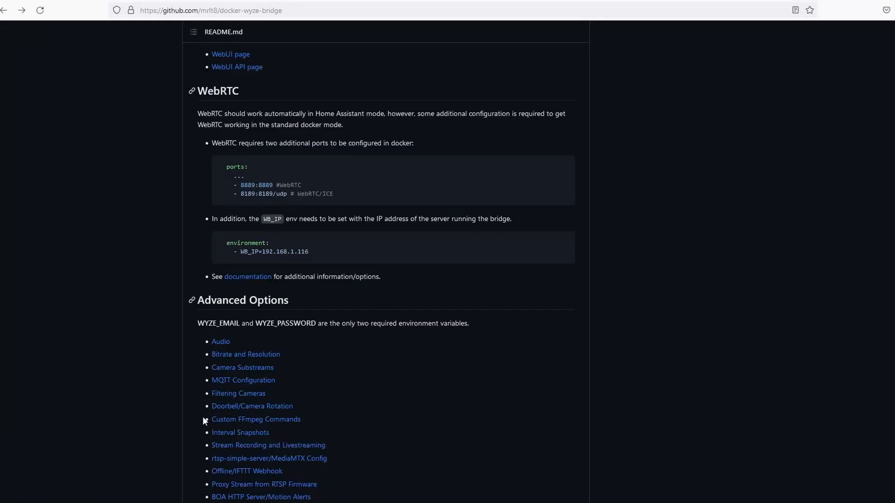
From Advanced Options go to the Camera Audio wiki page and select ENABLE_AUDIO=True.
scroll("down", 3)
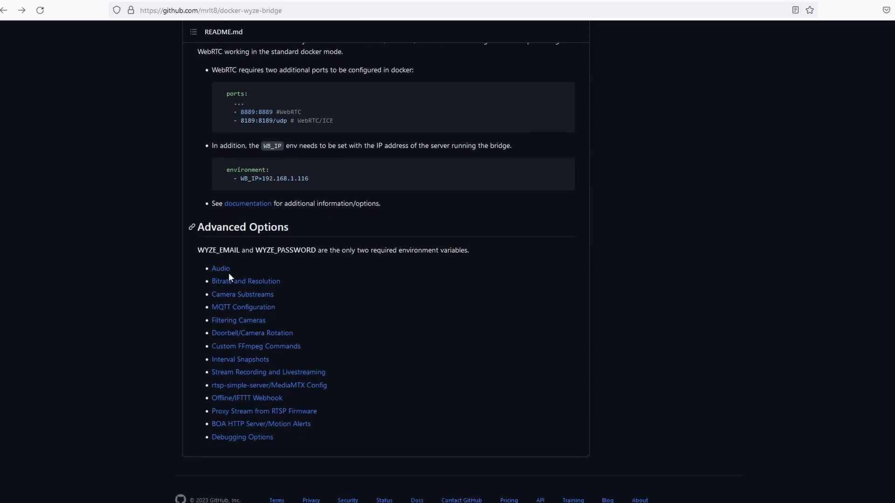
left_click(220, 269)
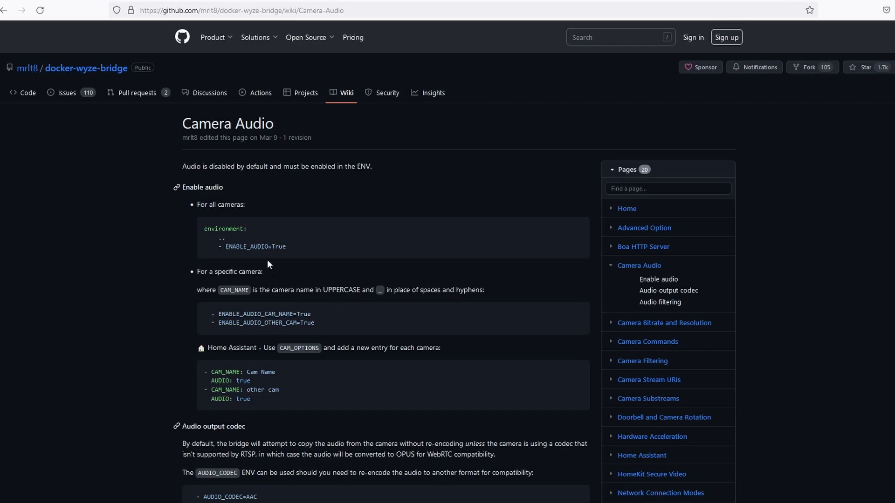
mouse_move(282, 255)
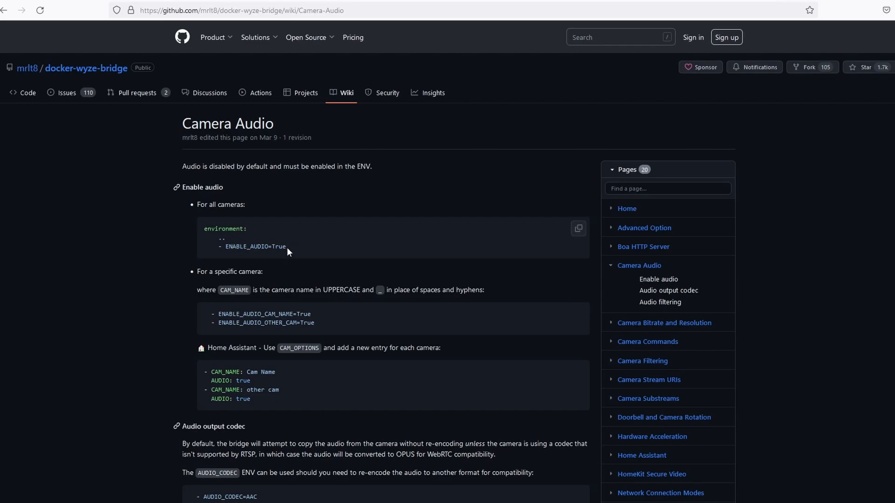
double_click(255, 246)
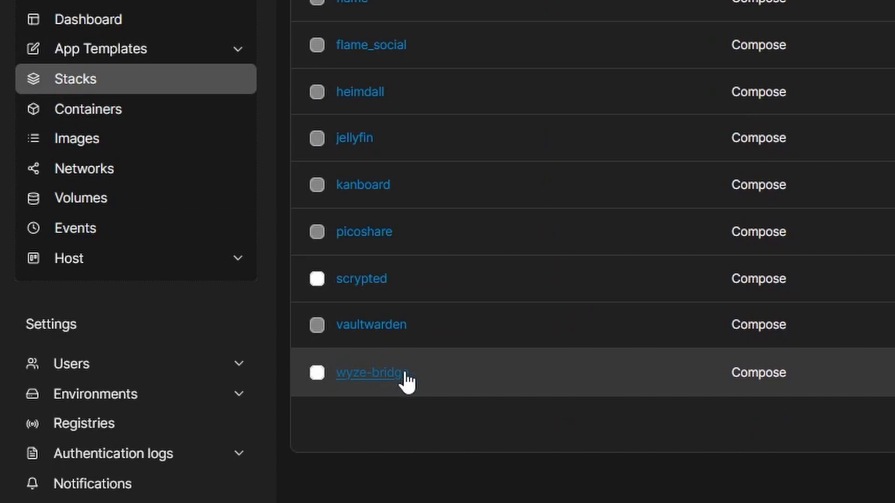
Add '- ENABLE_AUDIO=True' under environment in the wyze-bridge stack's Editor.
left_click(370, 373)
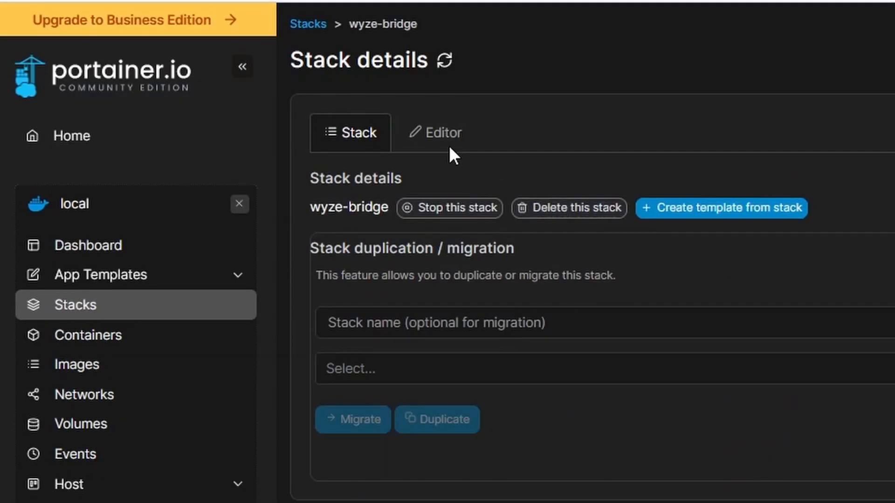
left_click(434, 132)
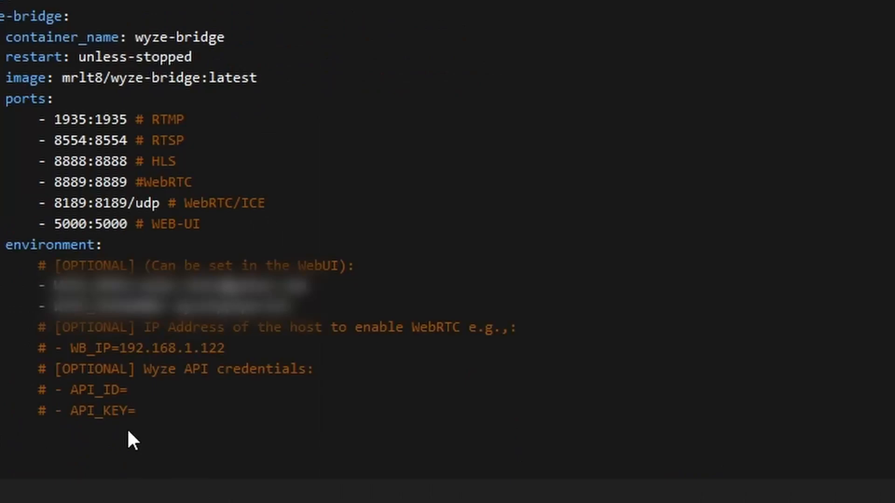
left_click(142, 410)
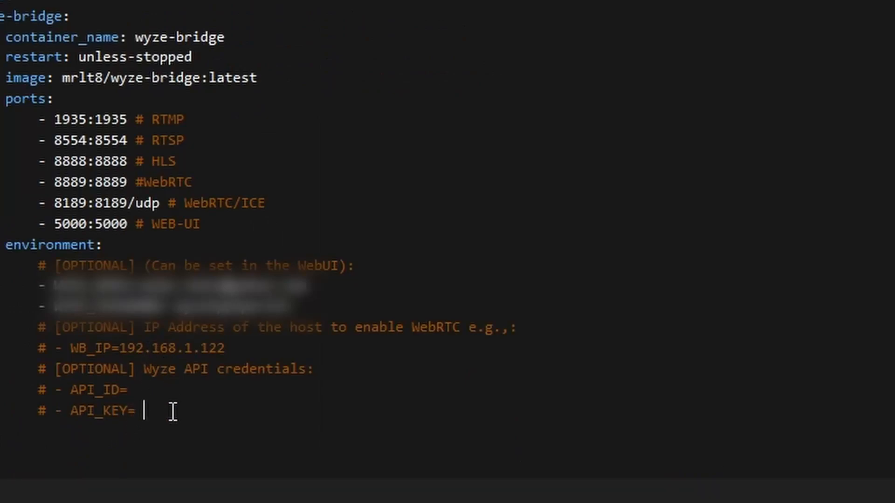
type("- ENABLE_AUDIO=True")
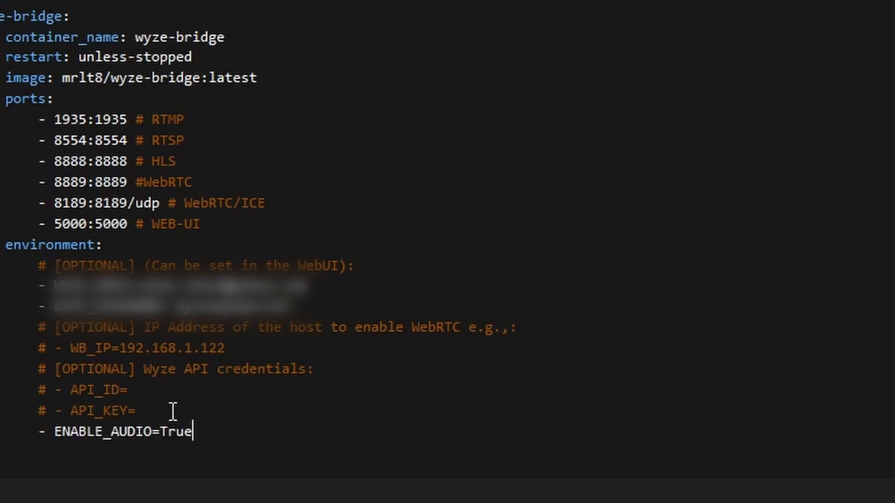
Update the stack and confirm the forced redeploy.
scroll("down", 3)
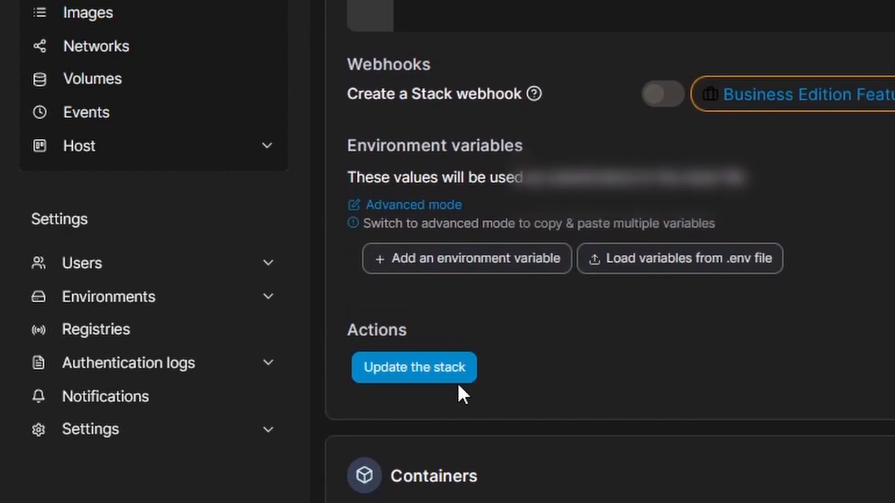
left_click(414, 367)
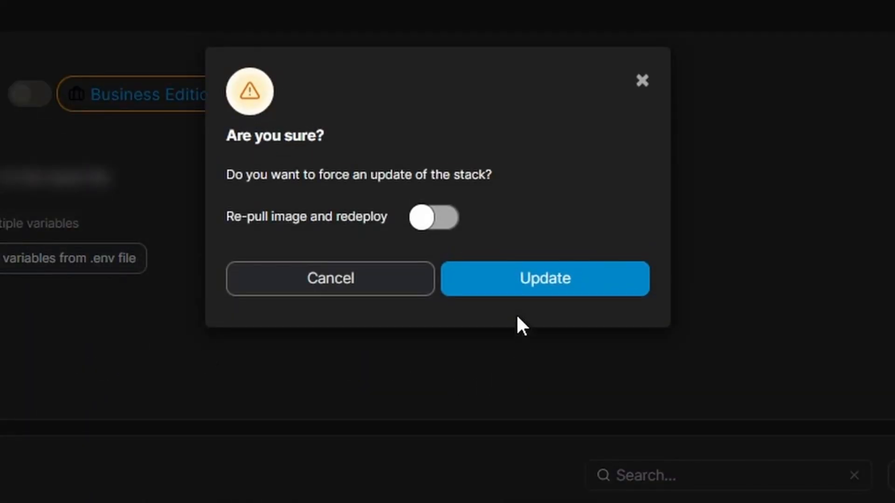
left_click(542, 279)
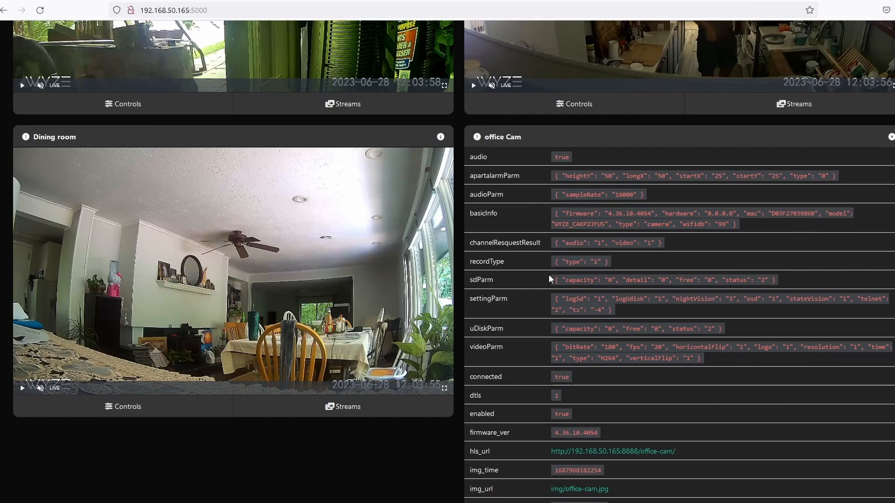
scroll("down", 3)
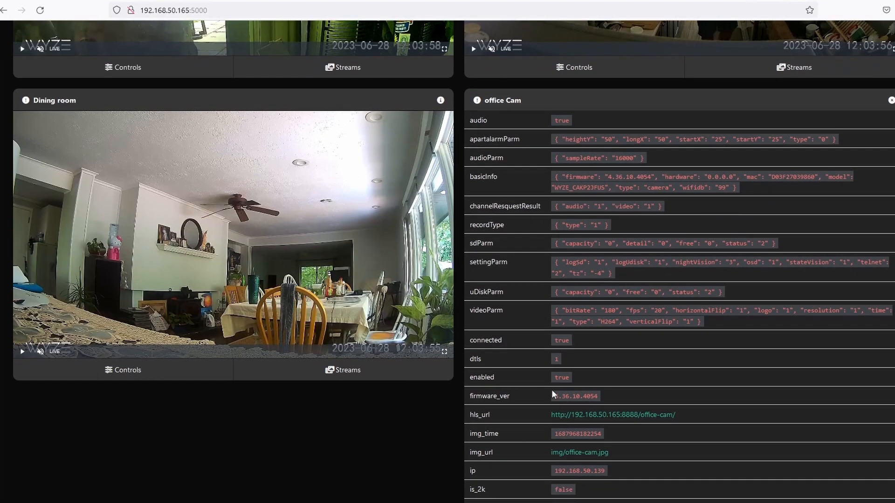
scroll("down", 3)
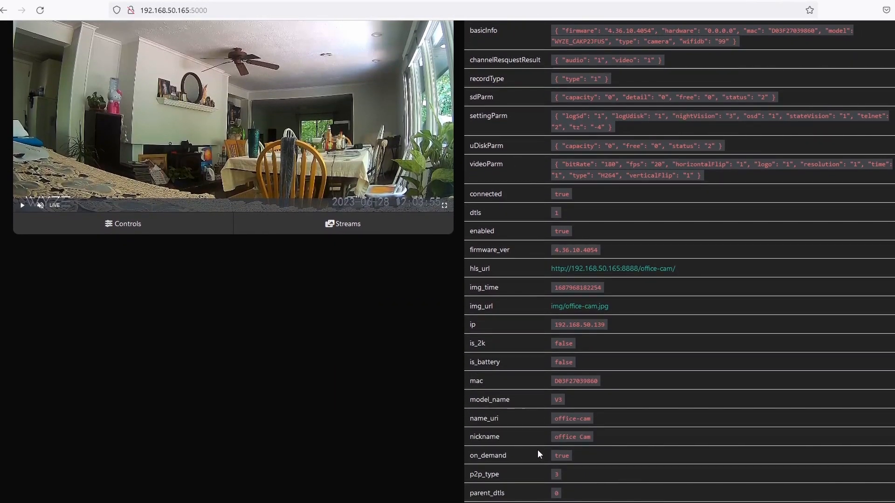
scroll("down", 3)
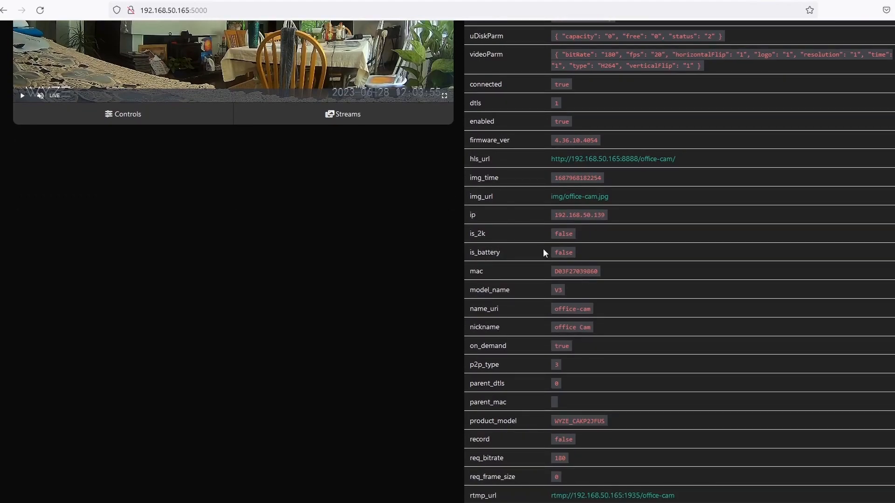
mouse_move(551, 410)
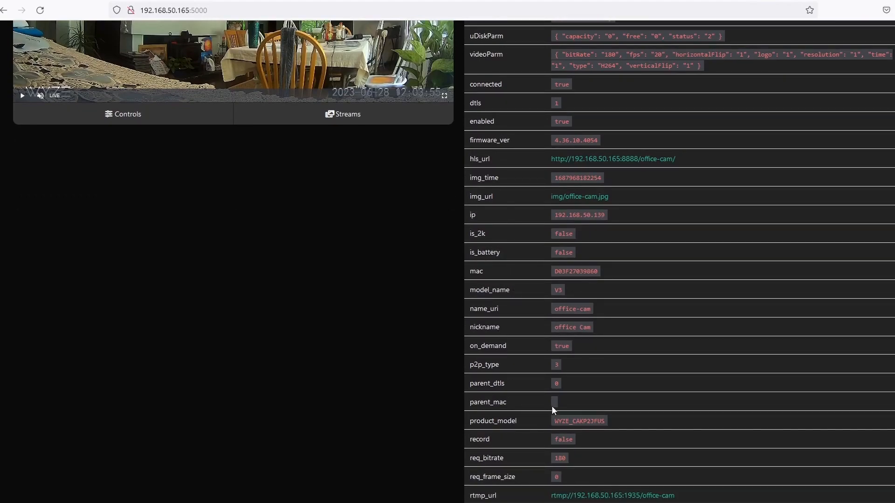
mouse_move(540, 481)
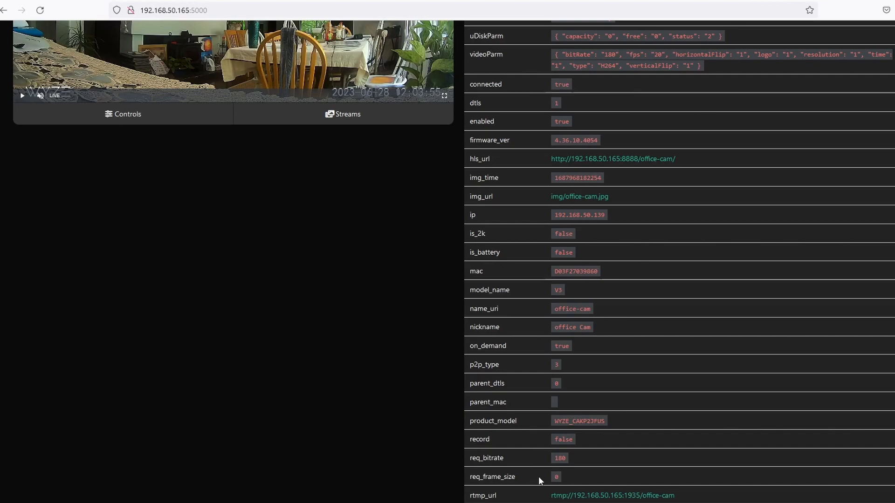
scroll("down", 3)
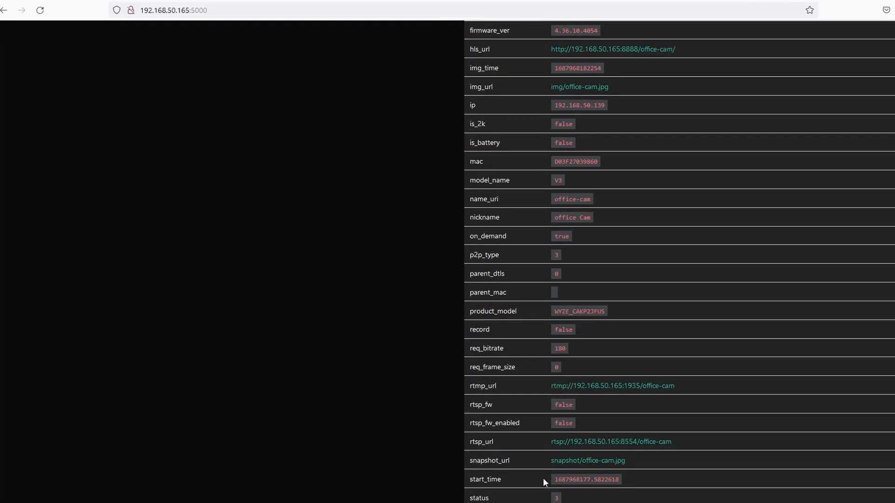
scroll("down", 3)
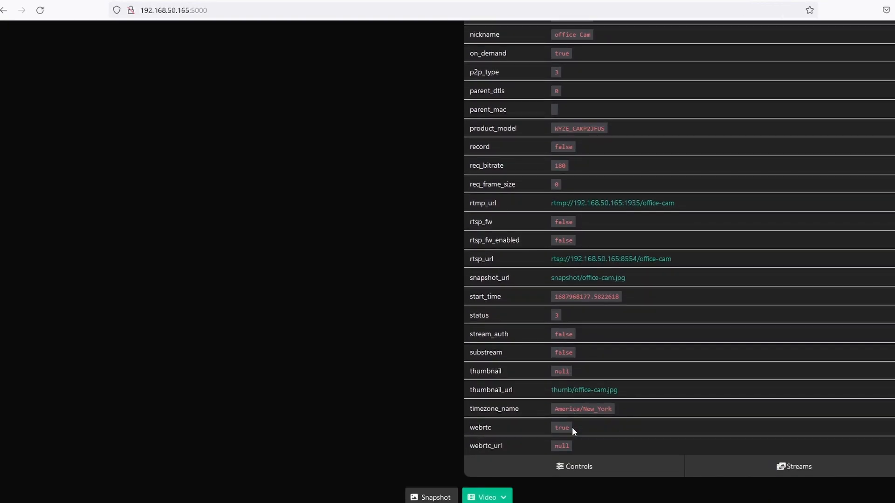
scroll("down", 3)
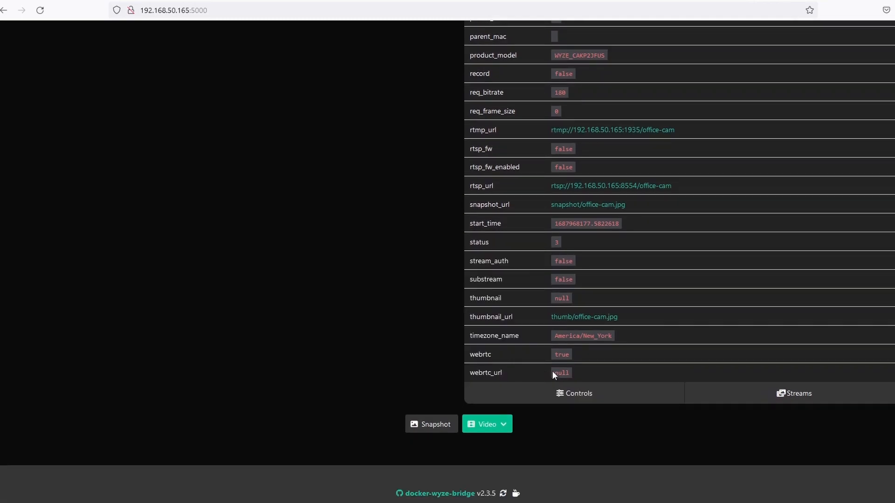